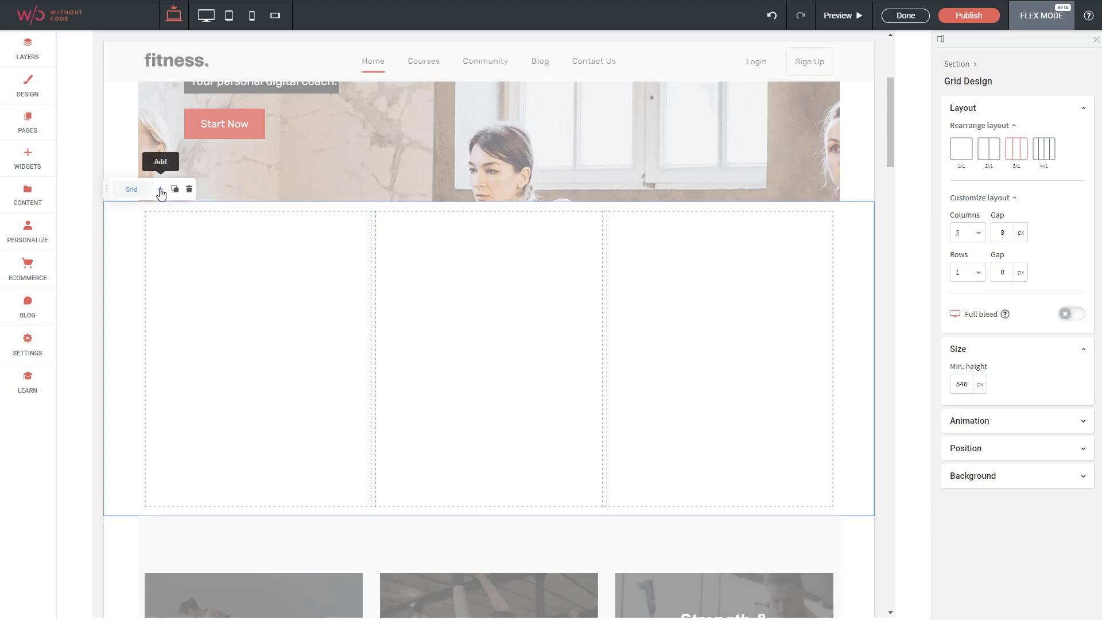
# Add a Flex Element Container widget into the grid's first column
pyautogui.click(161, 189)
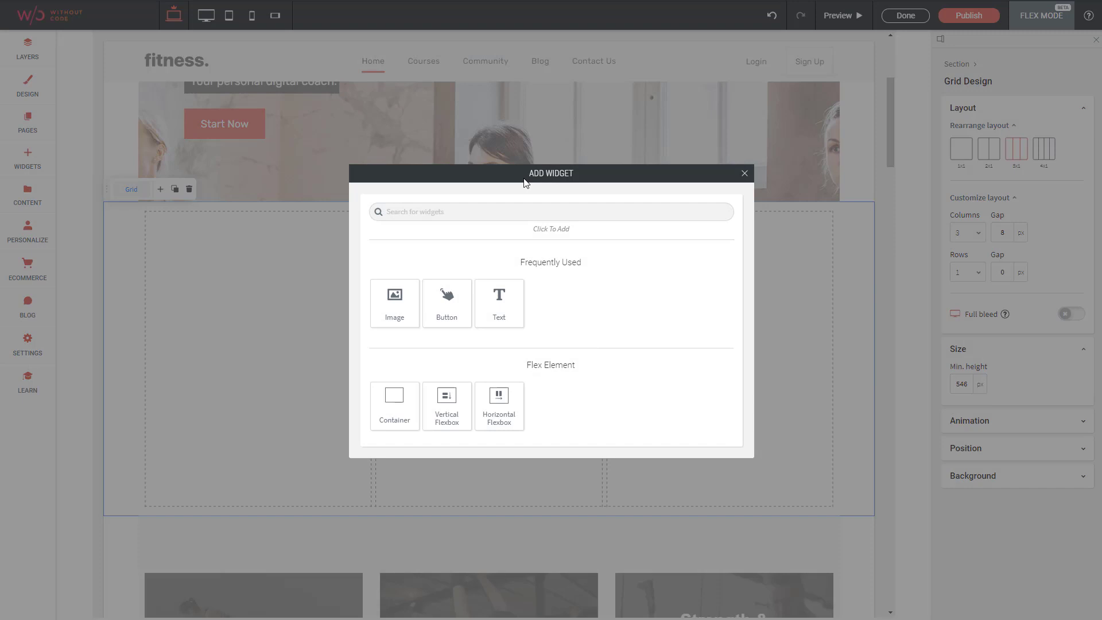
pyautogui.moveTo(521, 311)
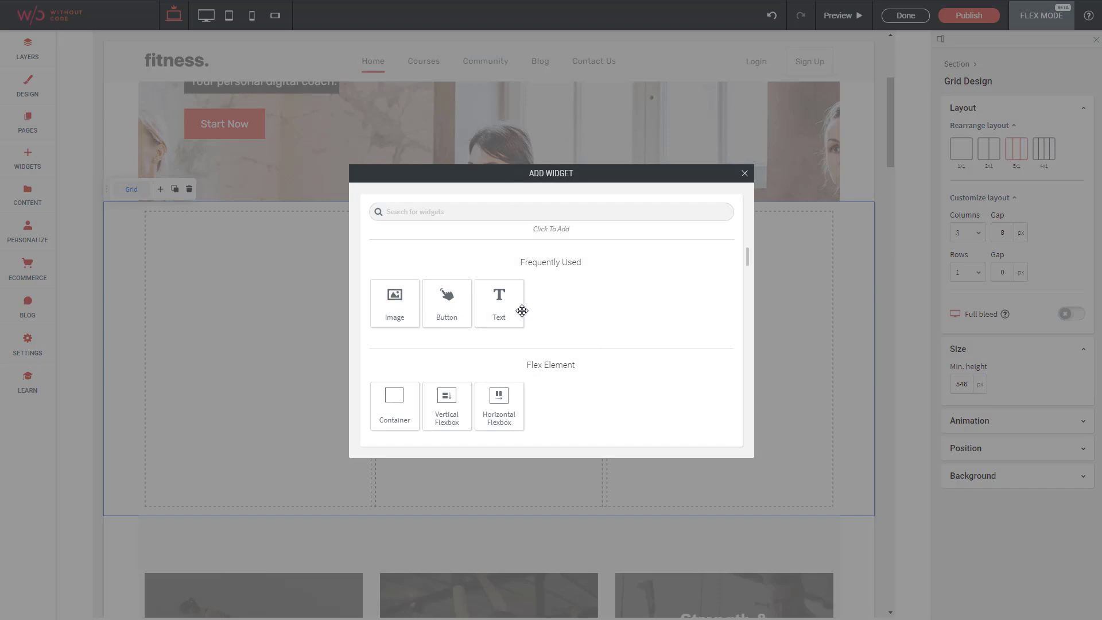
pyautogui.scroll(-3)
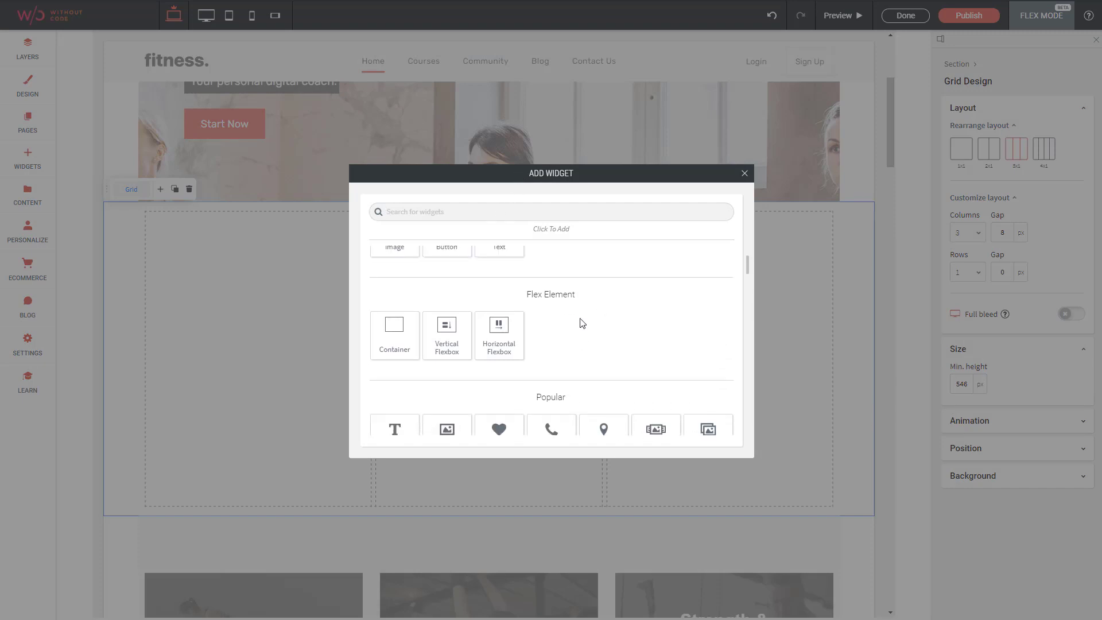
pyautogui.moveTo(394, 348)
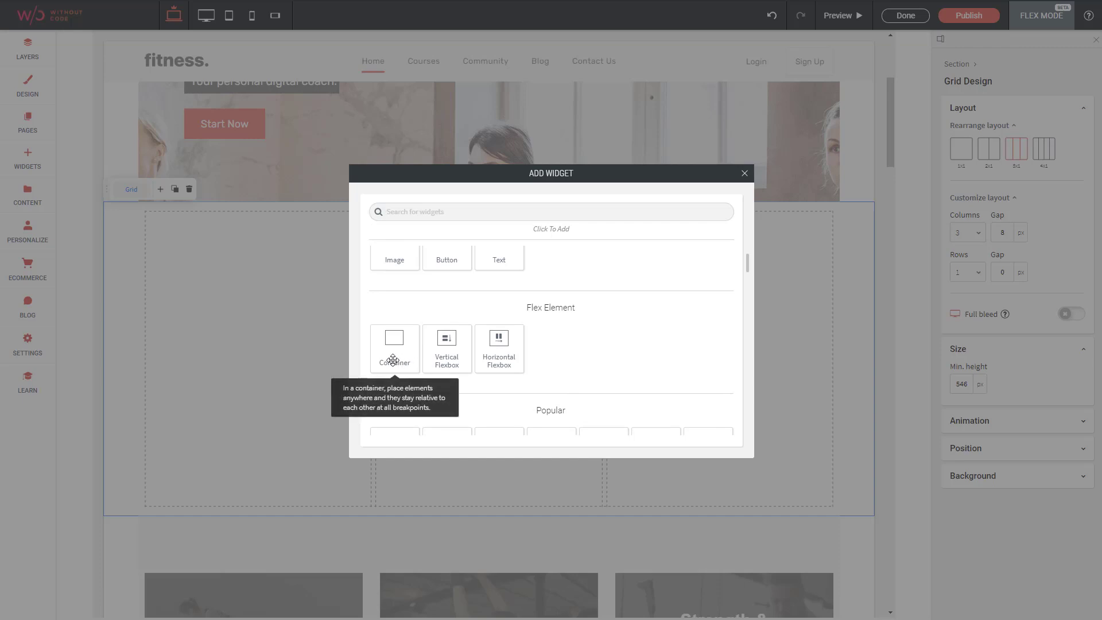
pyautogui.moveTo(554, 322)
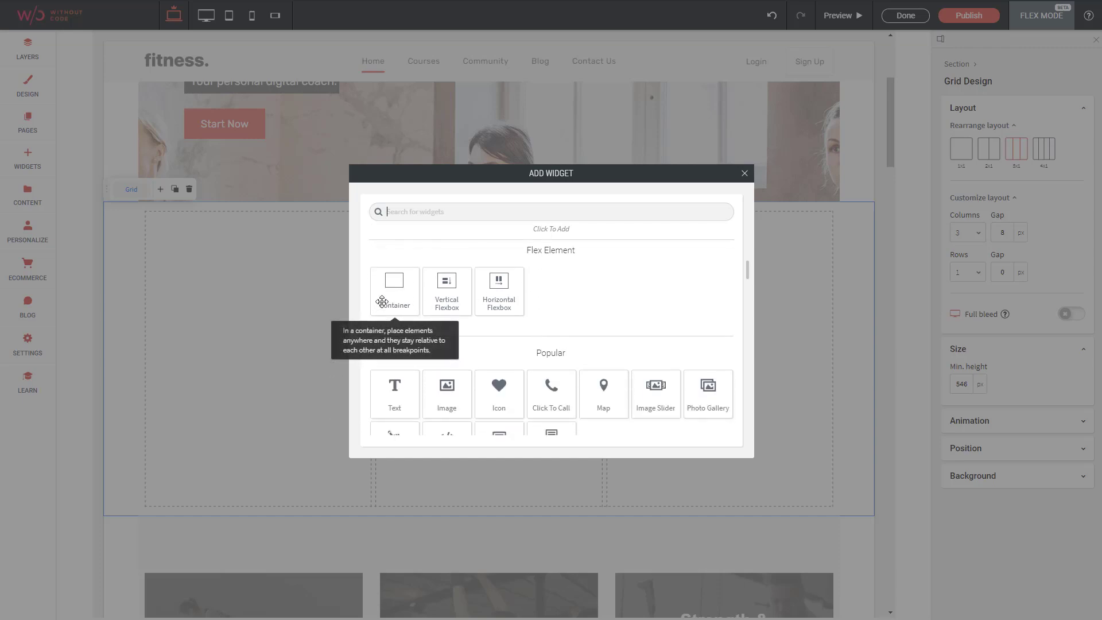
pyautogui.moveTo(446, 290)
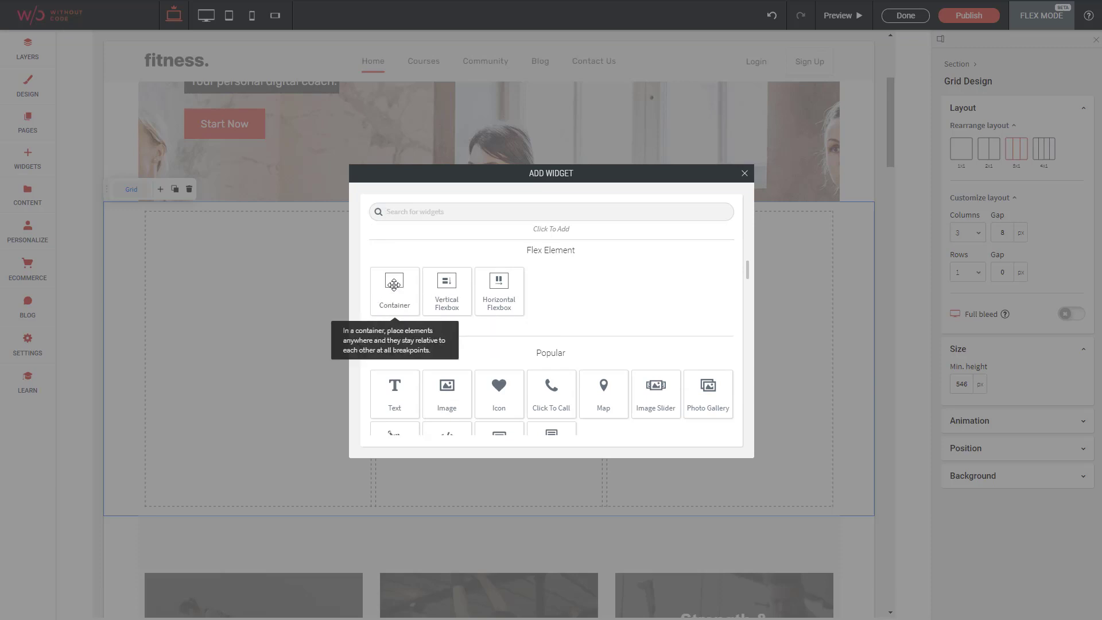
pyautogui.click(393, 290)
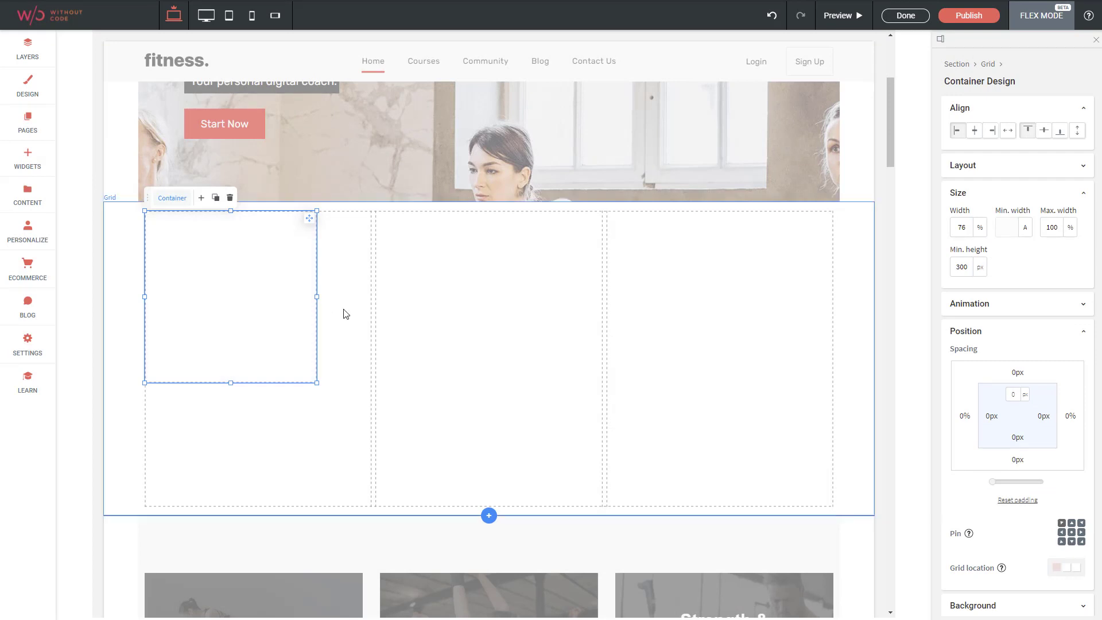
pyautogui.moveTo(325, 311)
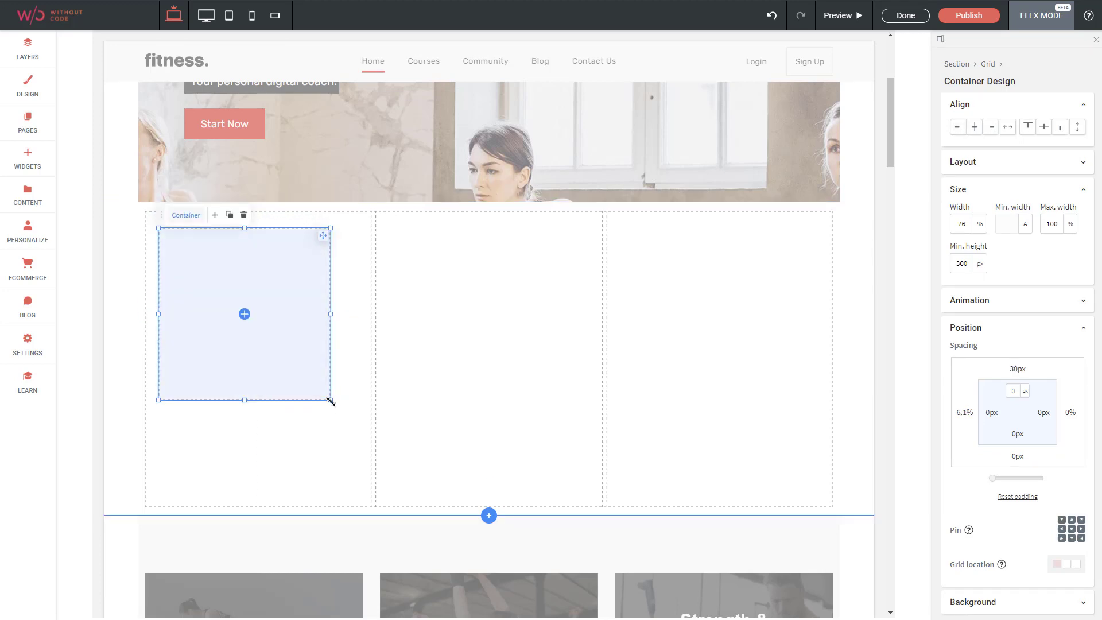
# Stretch the container across the first two grid columns and start adding a widget inside it
pyautogui.moveTo(331, 399); pyautogui.dragTo(584, 496)
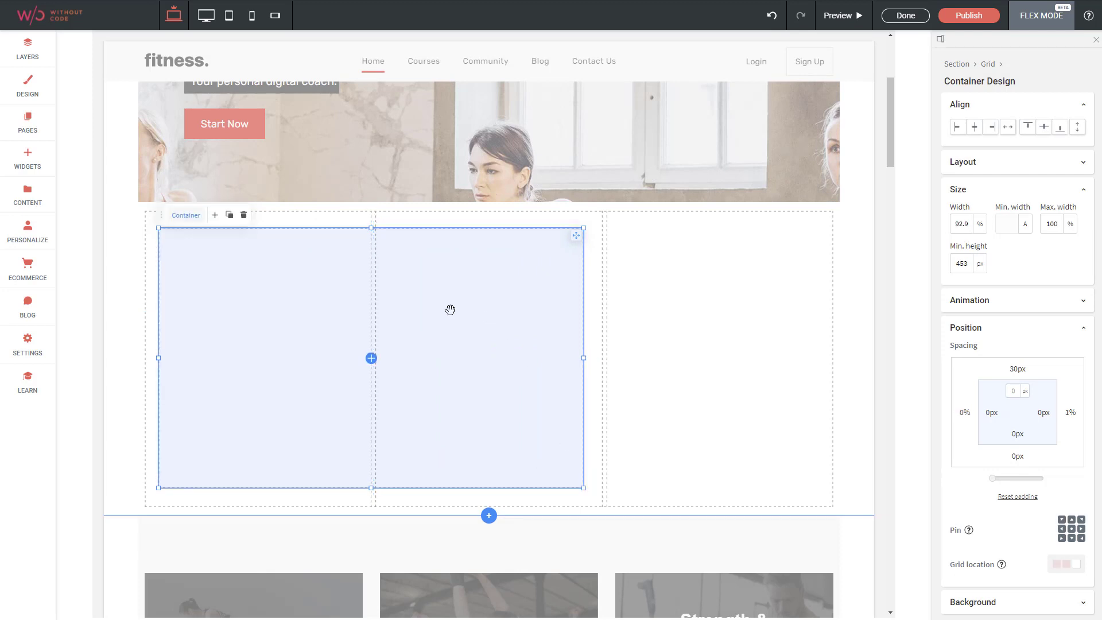
pyautogui.click(371, 358)
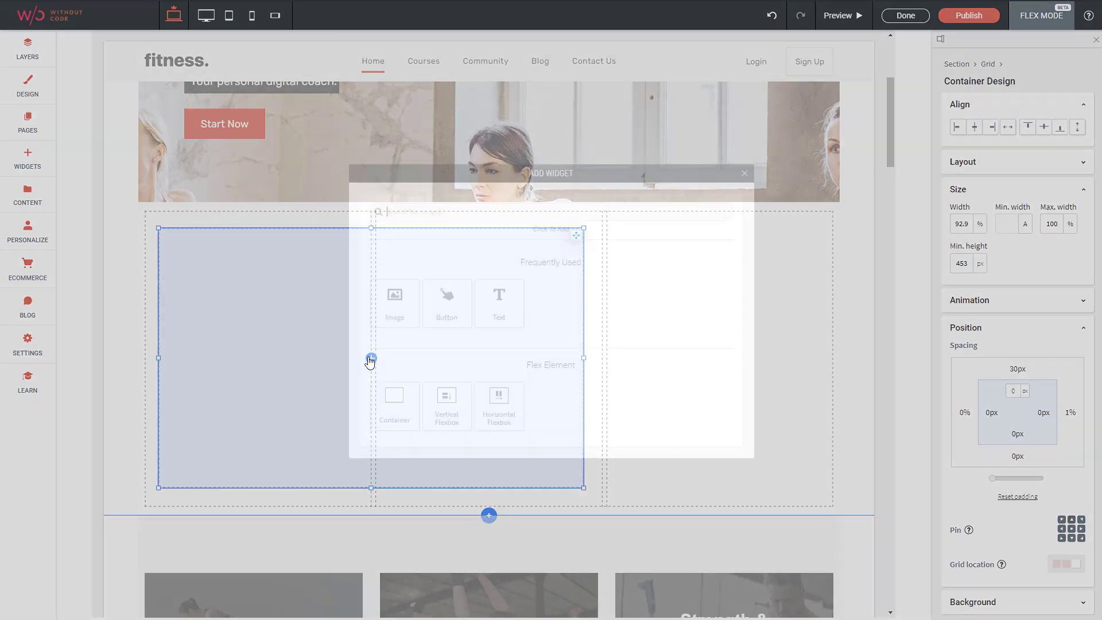
# Place the kettlebell woman photo in the container, shrink it, and add the dumbbell man photo beside it
pyautogui.click(744, 174)
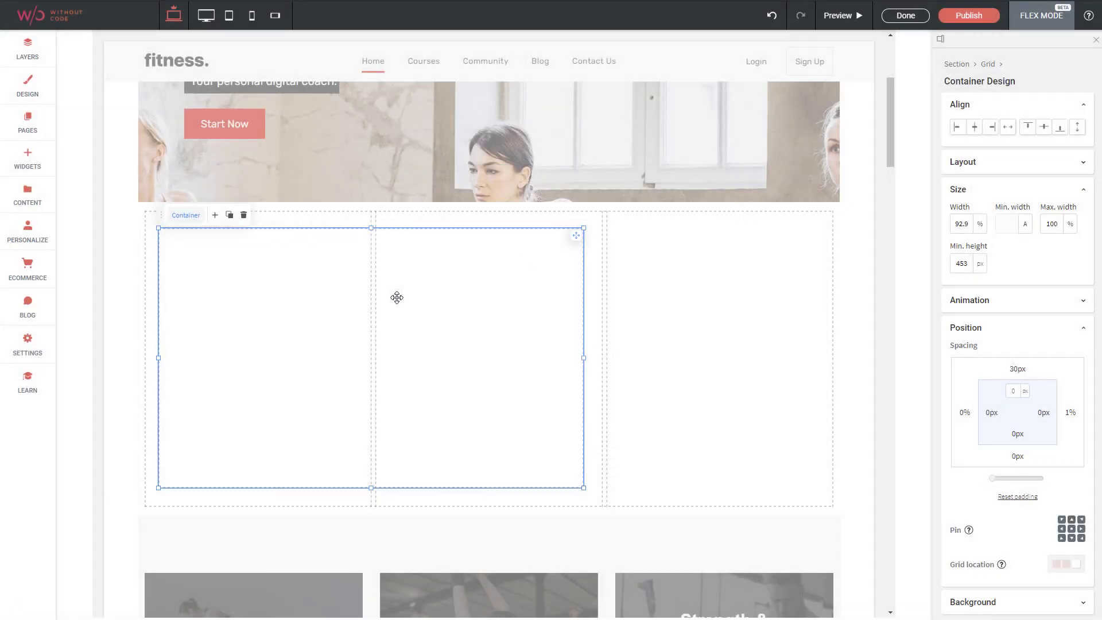
pyautogui.click(370, 288)
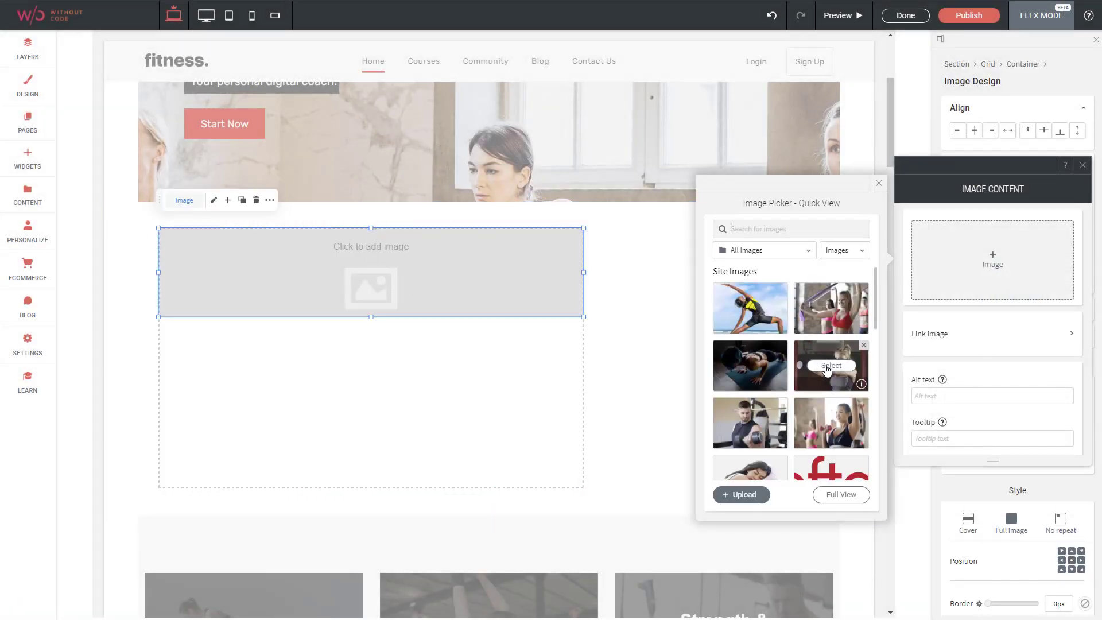
pyautogui.click(831, 365)
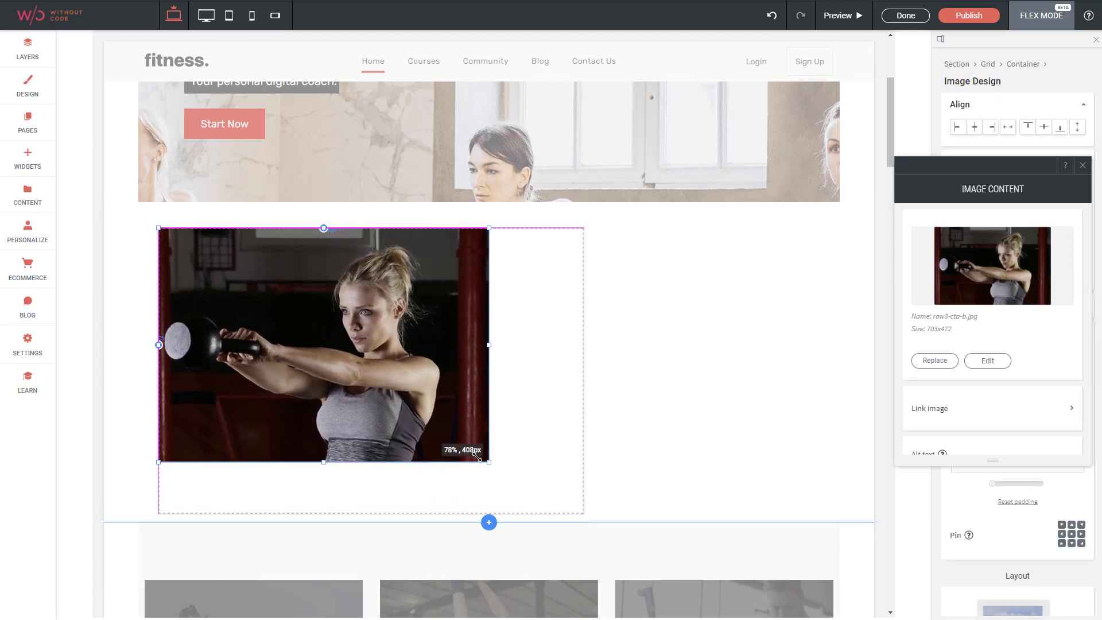
pyautogui.moveTo(490, 462); pyautogui.dragTo(405, 441)
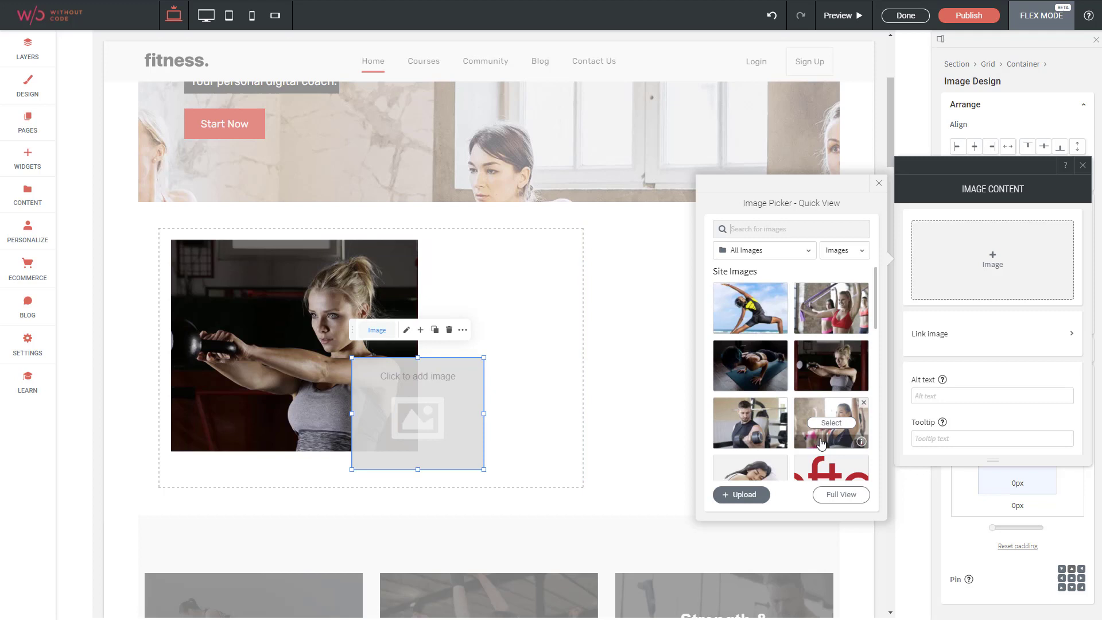
pyautogui.click(831, 423)
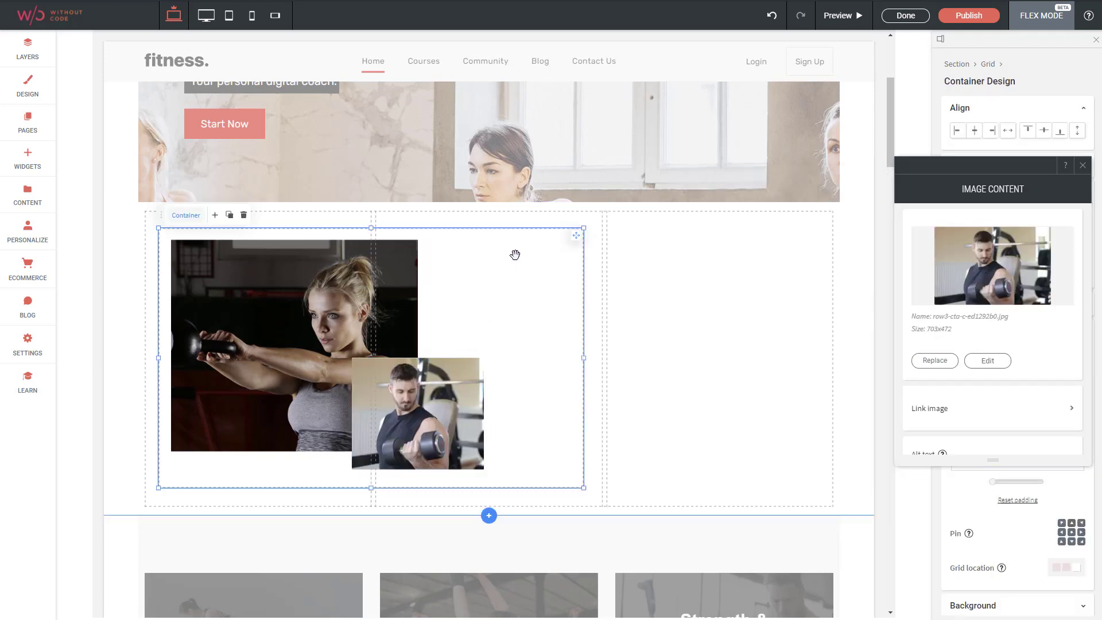
pyautogui.moveTo(507, 353)
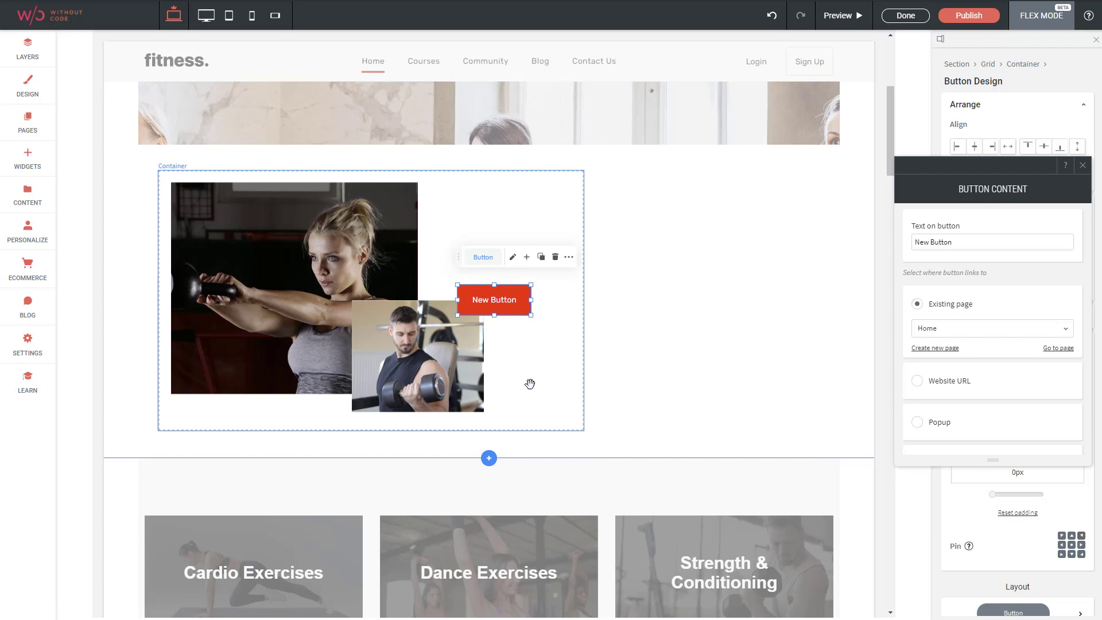
pyautogui.moveTo(478, 211)
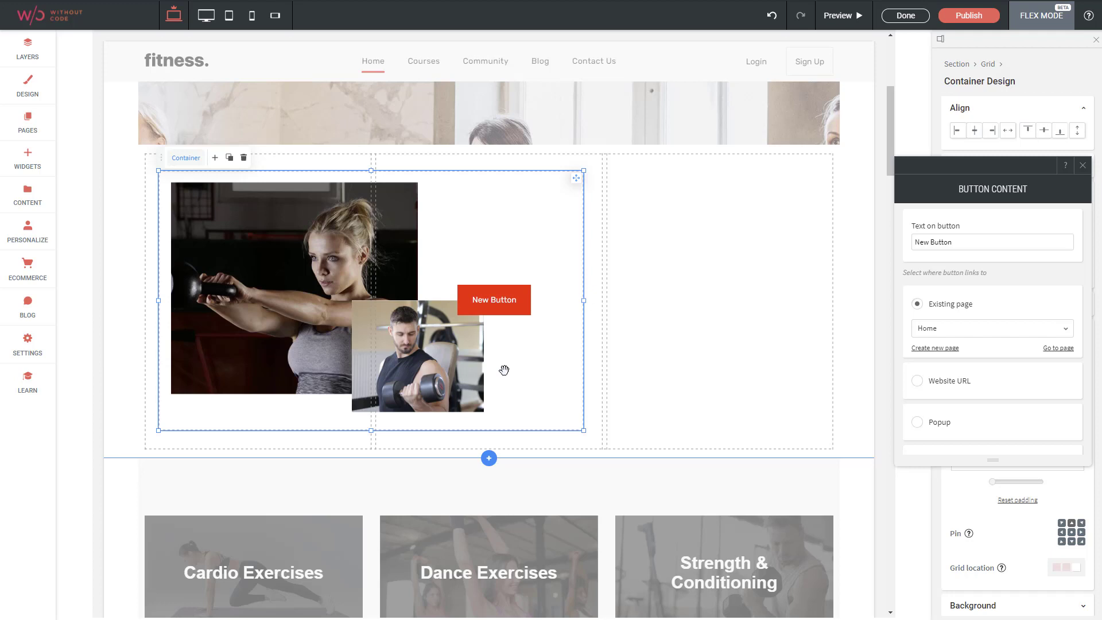
pyautogui.moveTo(517, 373)
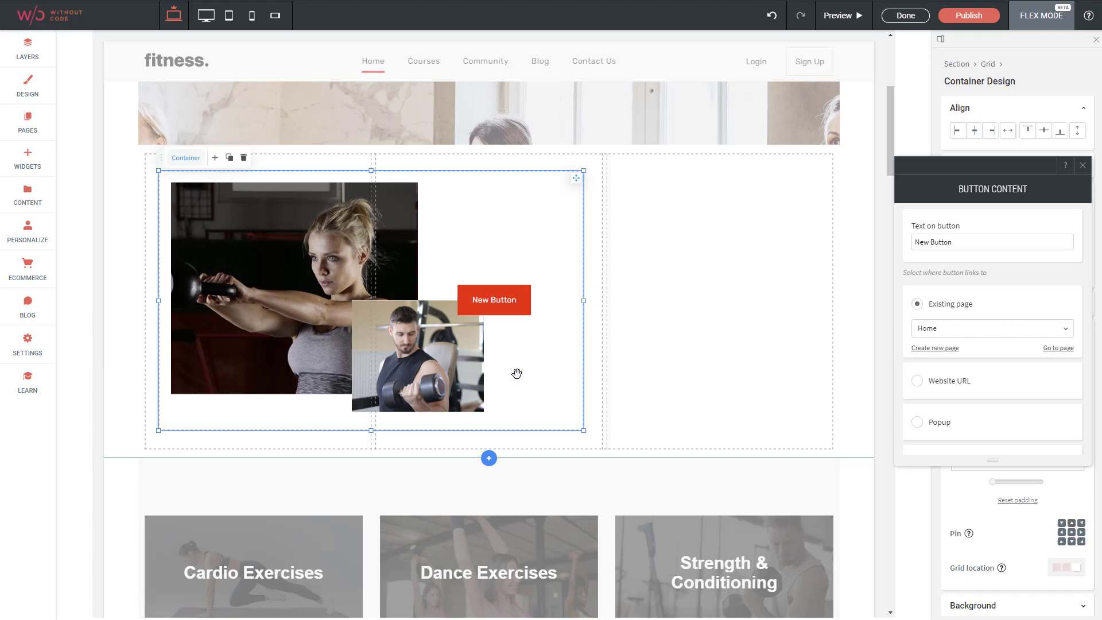
pyautogui.moveTo(499, 252)
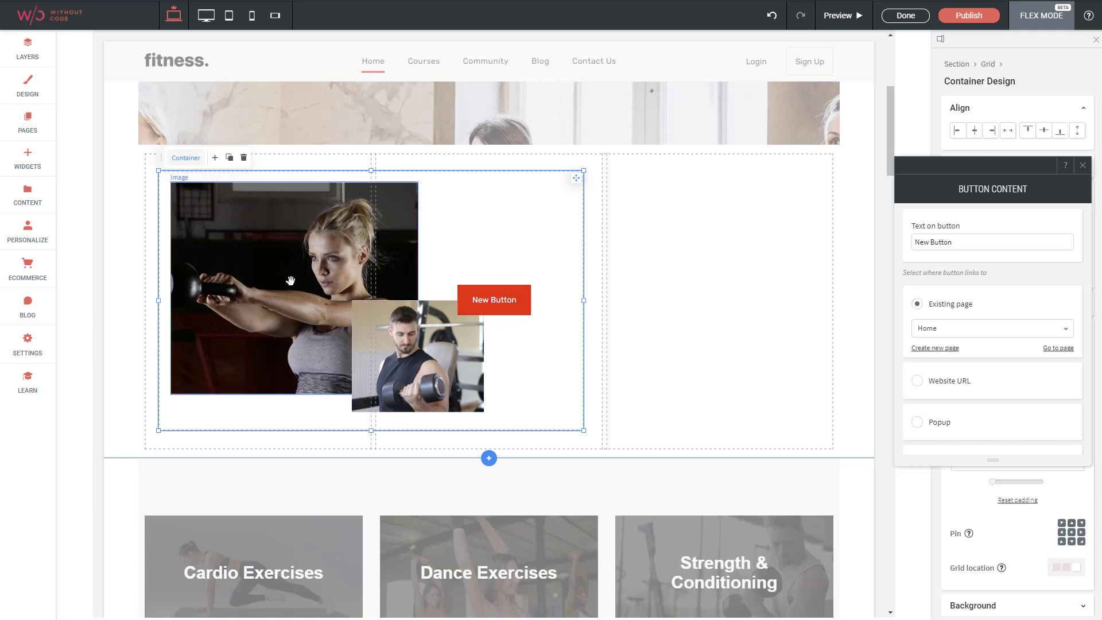
pyautogui.moveTo(331, 258)
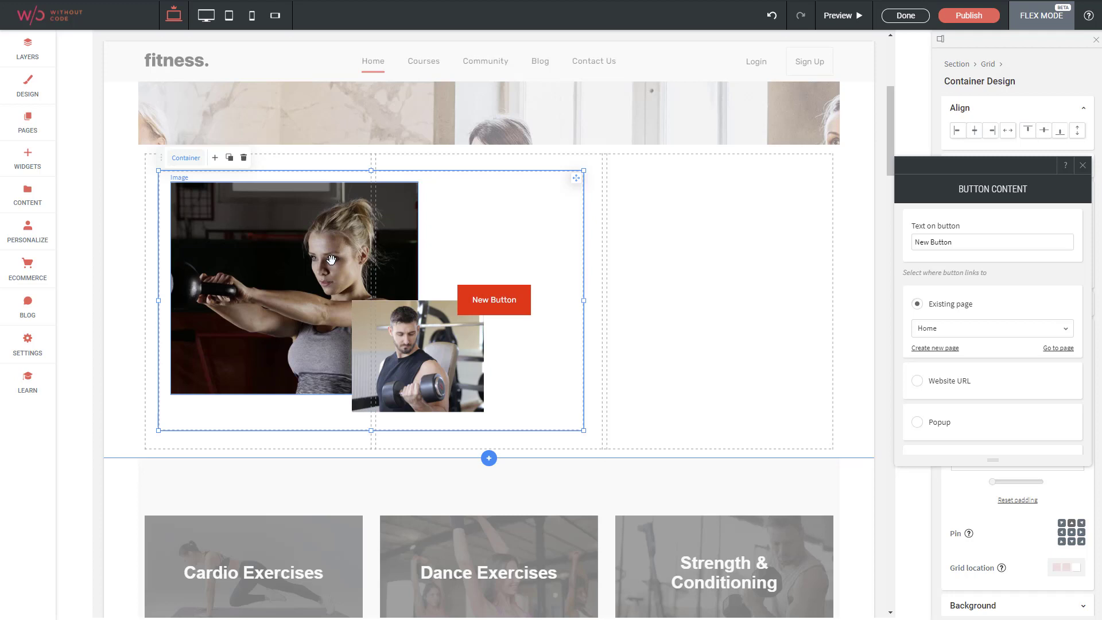
pyautogui.moveTo(205, 14)
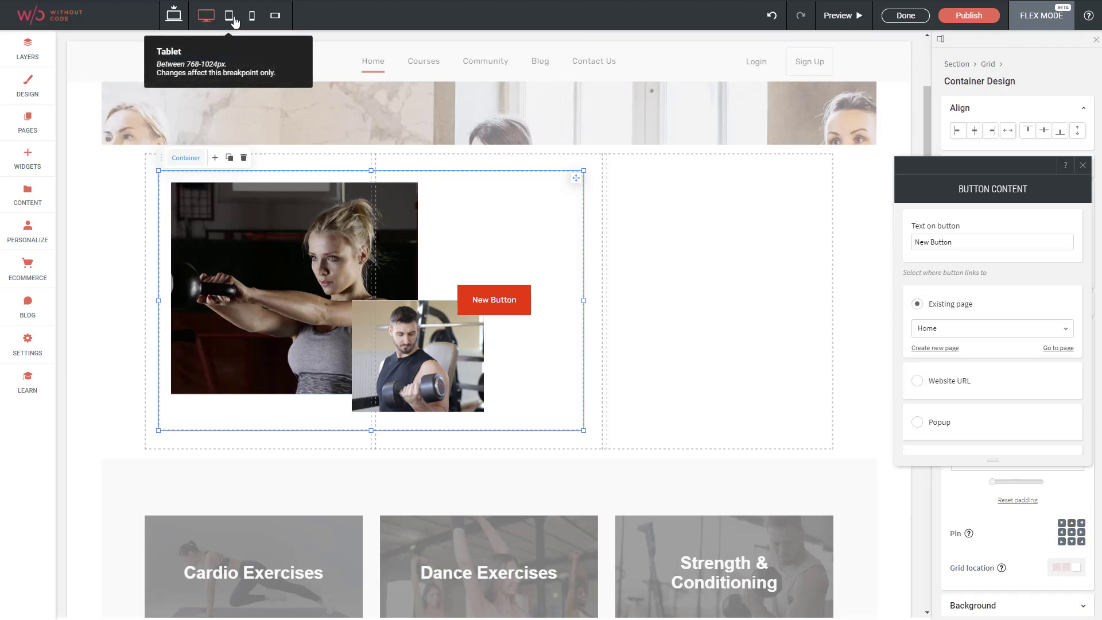
# Switch the editor to the mobile breakpoint view
pyautogui.click(252, 15)
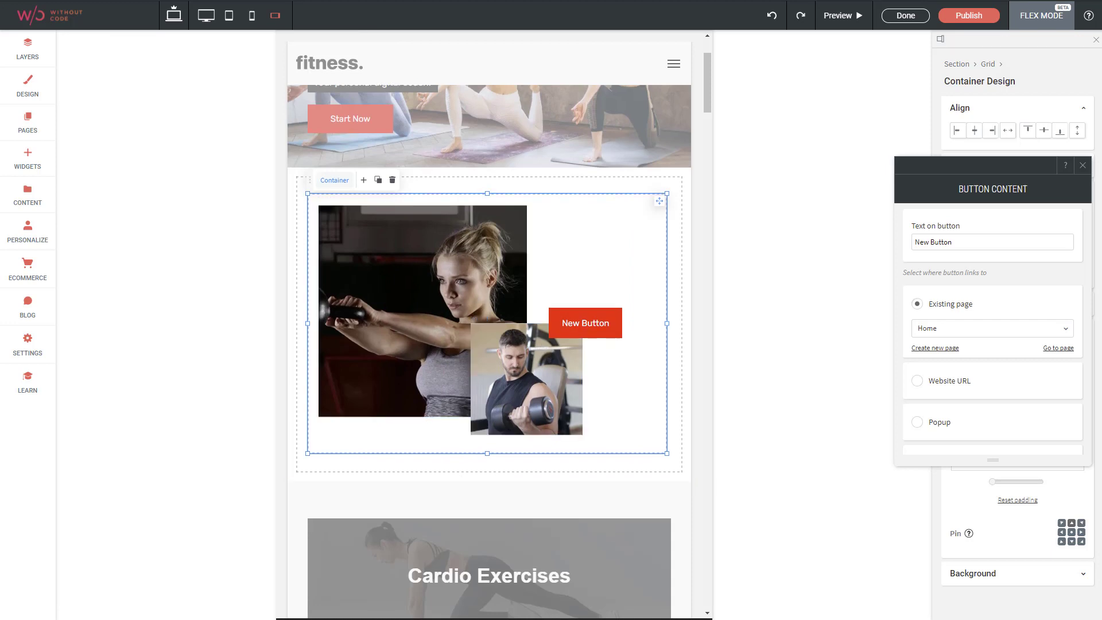
pyautogui.moveTo(318, 15)
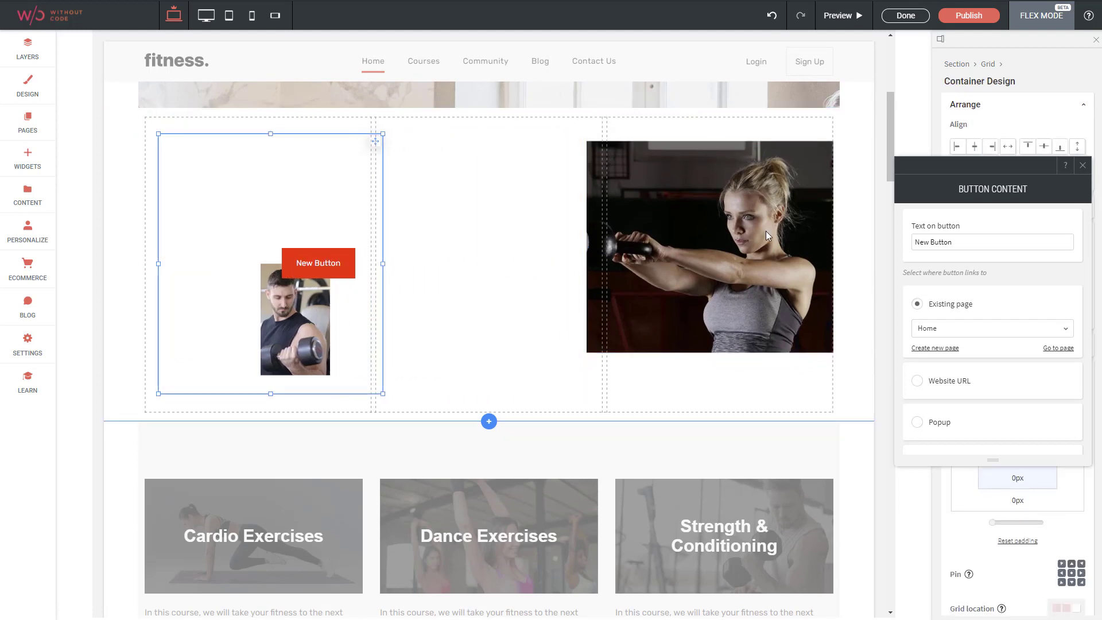
# Move the red button and dumbbell photo to the kettlebell photo's lower right corner
pyautogui.click(709, 245)
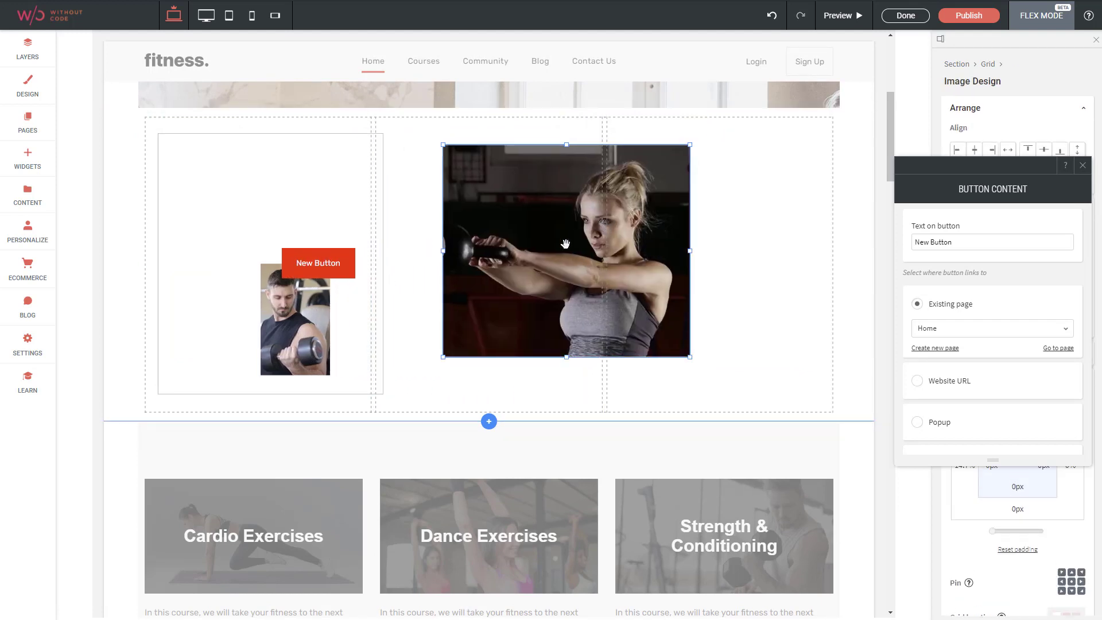
pyautogui.moveTo(294, 318); pyautogui.dragTo(695, 331)
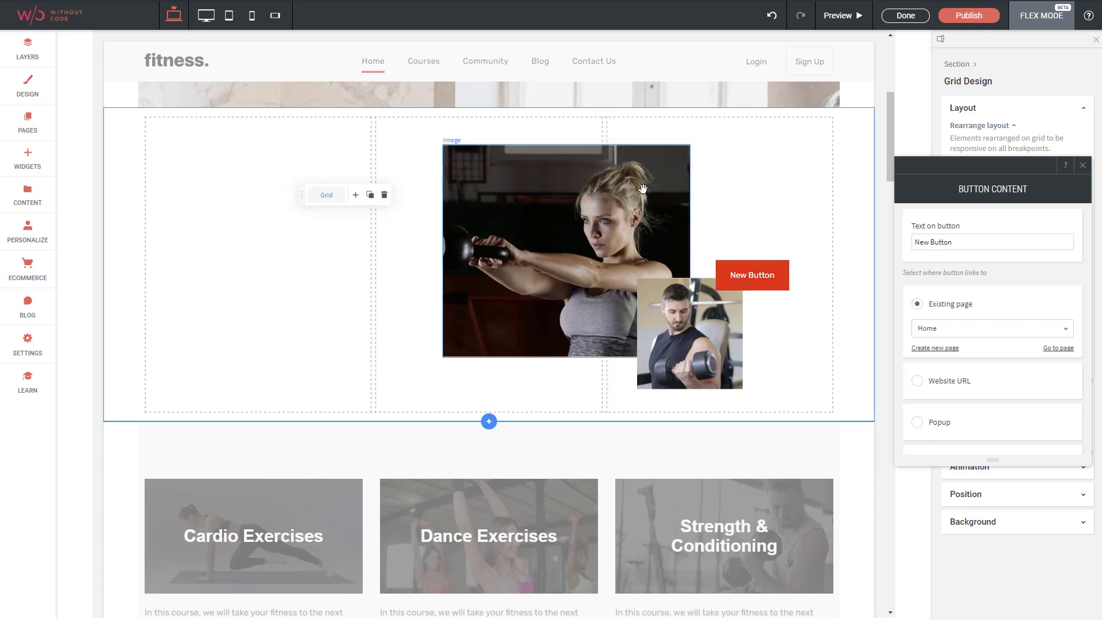
pyautogui.moveTo(205, 13)
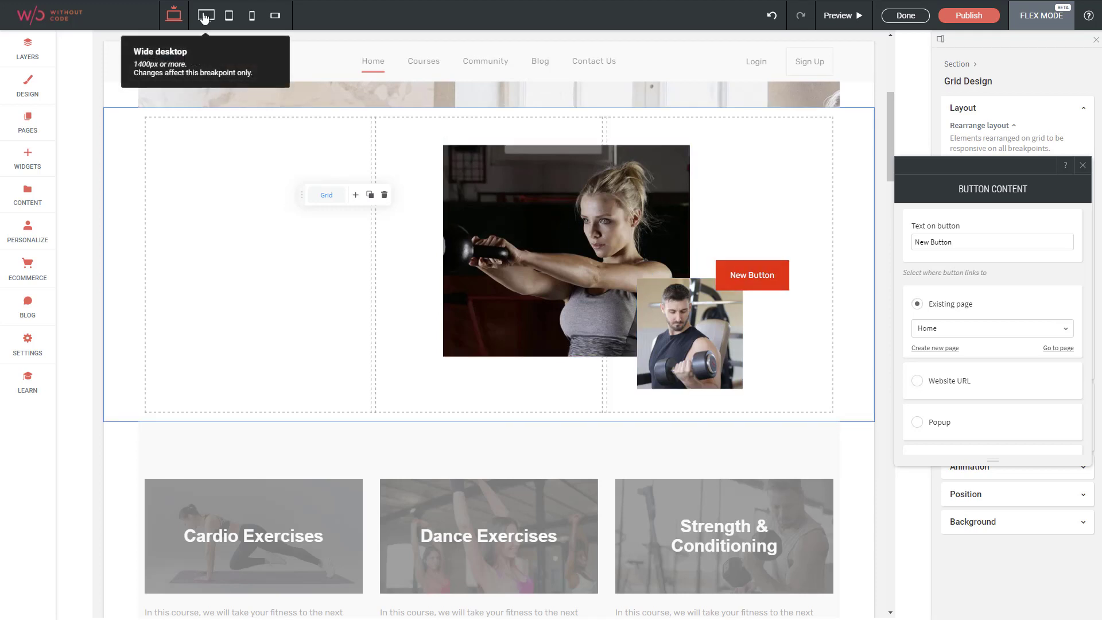
pyautogui.click(228, 15)
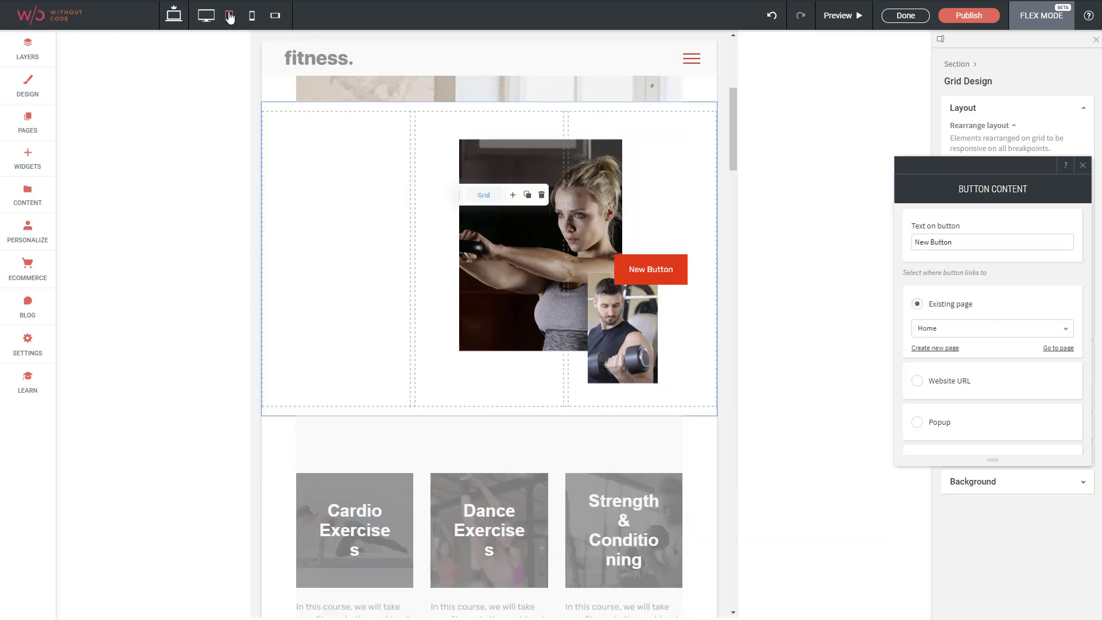
pyautogui.click(228, 14)
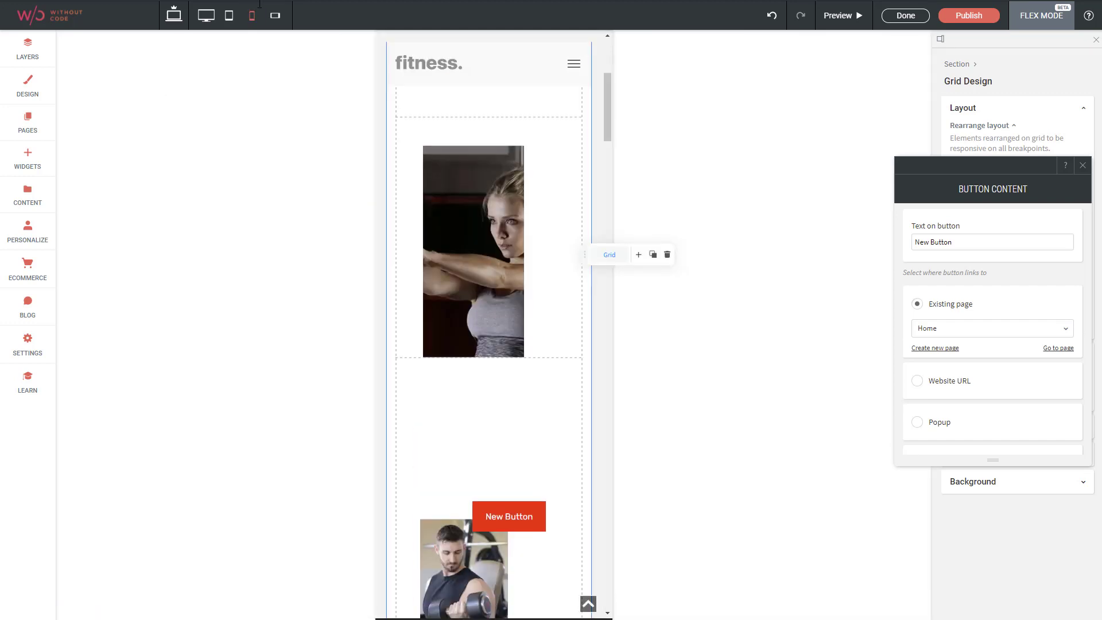
pyautogui.moveTo(455, 233)
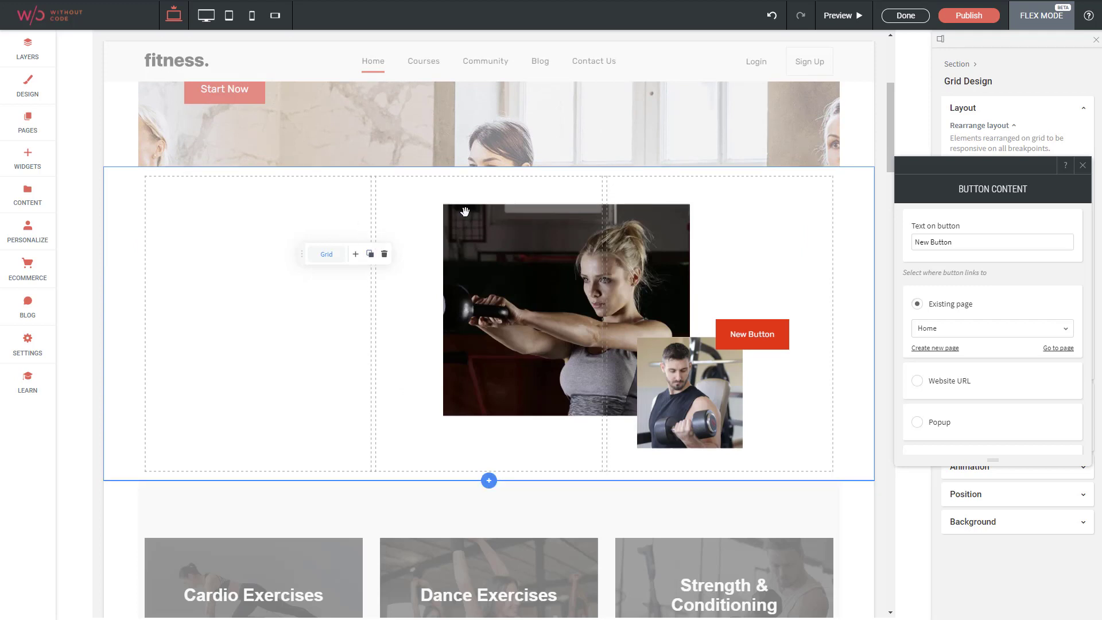
# Delete the kettlebell photo and the New Button from the grid
pyautogui.click(562, 308)
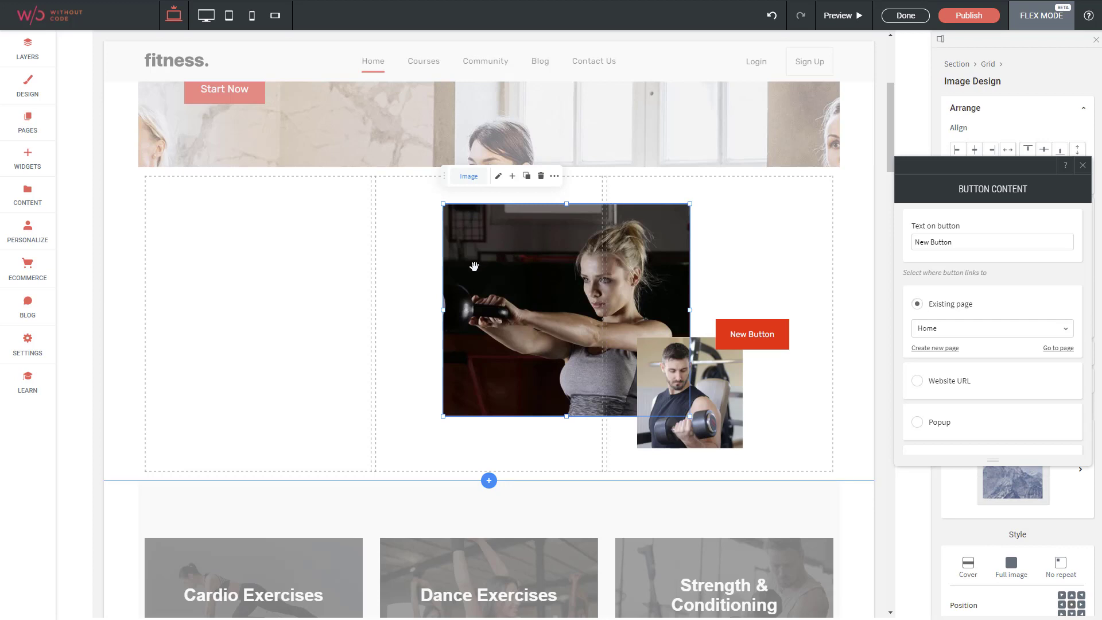
pyautogui.moveTo(540, 175)
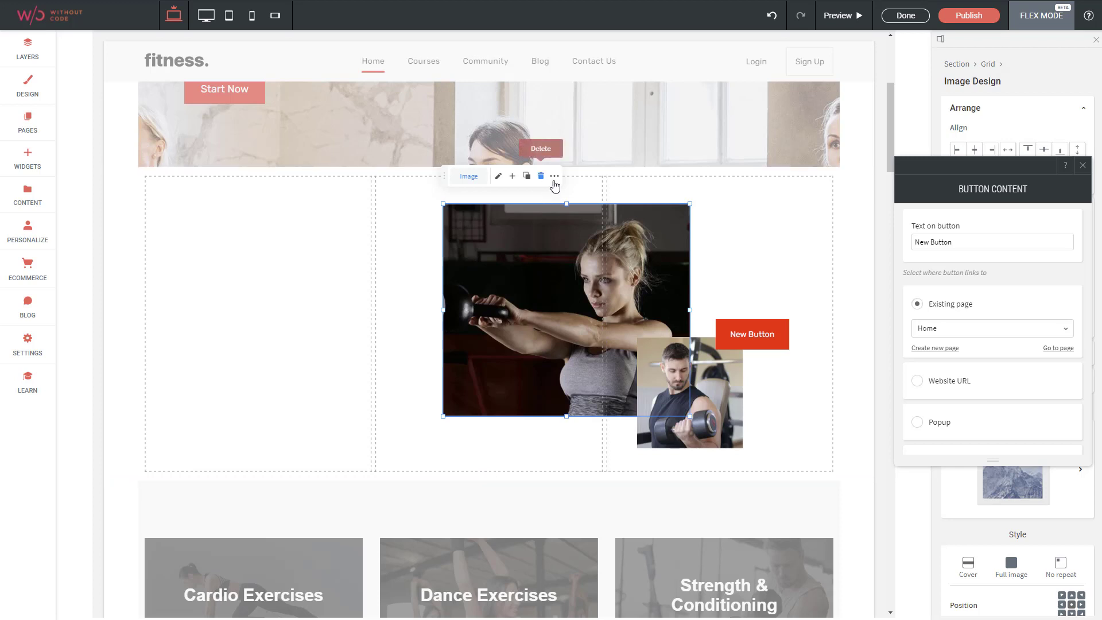
pyautogui.click(541, 175)
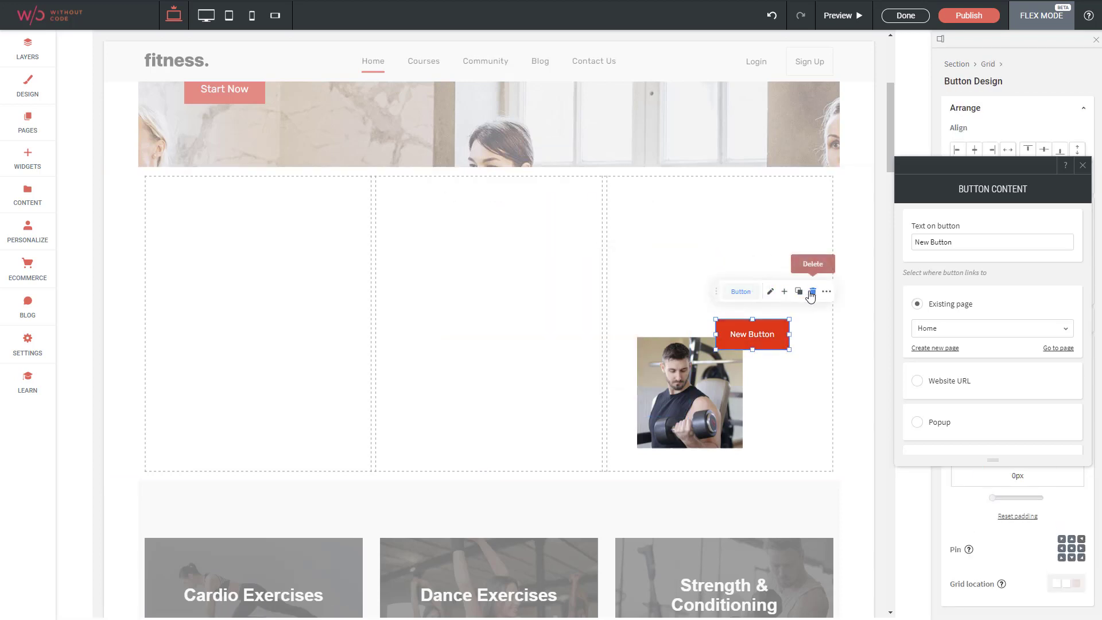
pyautogui.click(811, 290)
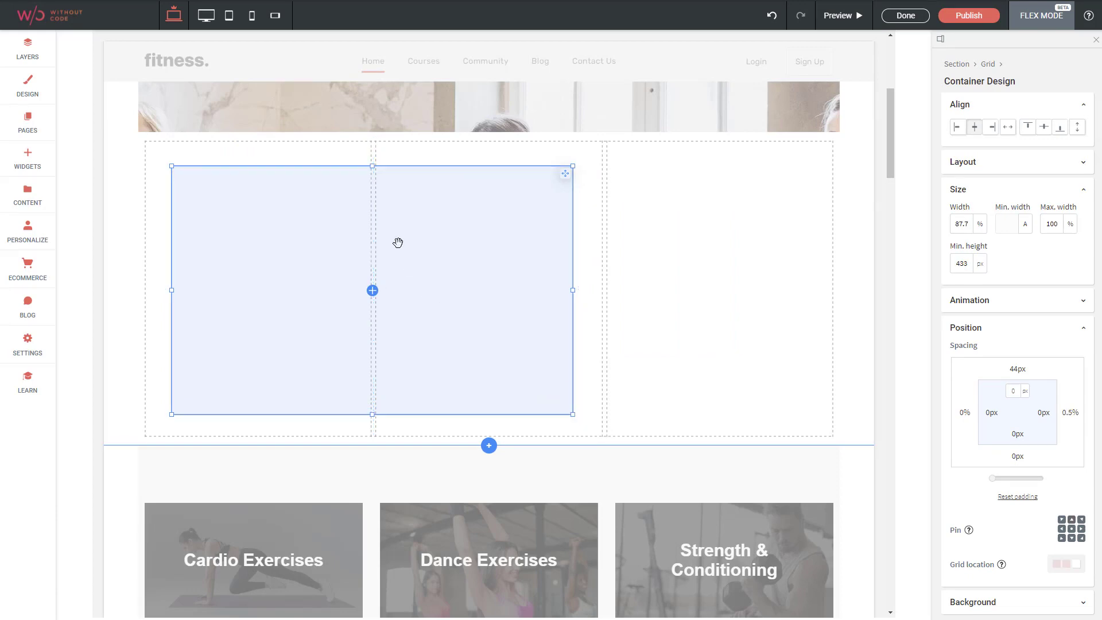
# Add a small image placeholder in the container and duplicate it into three side-by-side copies
pyautogui.click(372, 290)
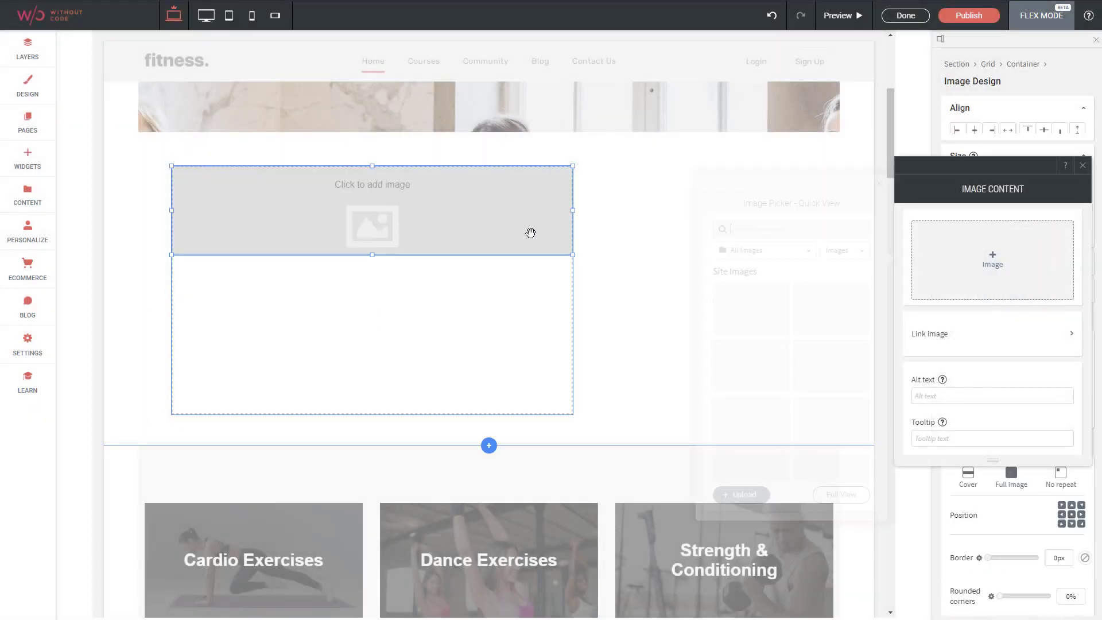
pyautogui.moveTo(573, 255); pyautogui.dragTo(274, 282)
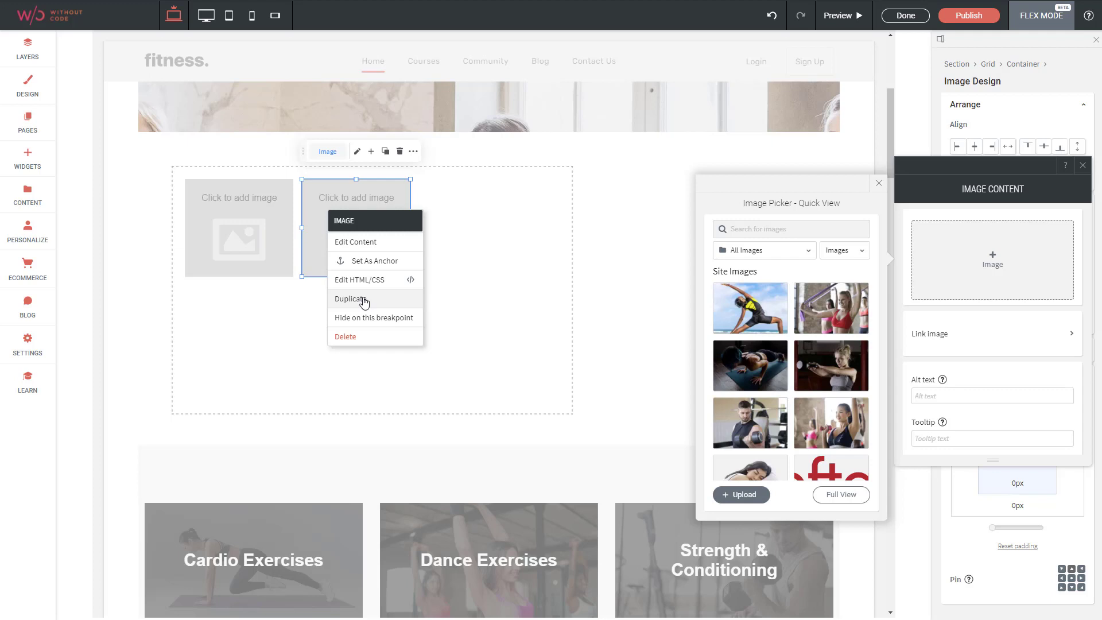
pyautogui.click(349, 299)
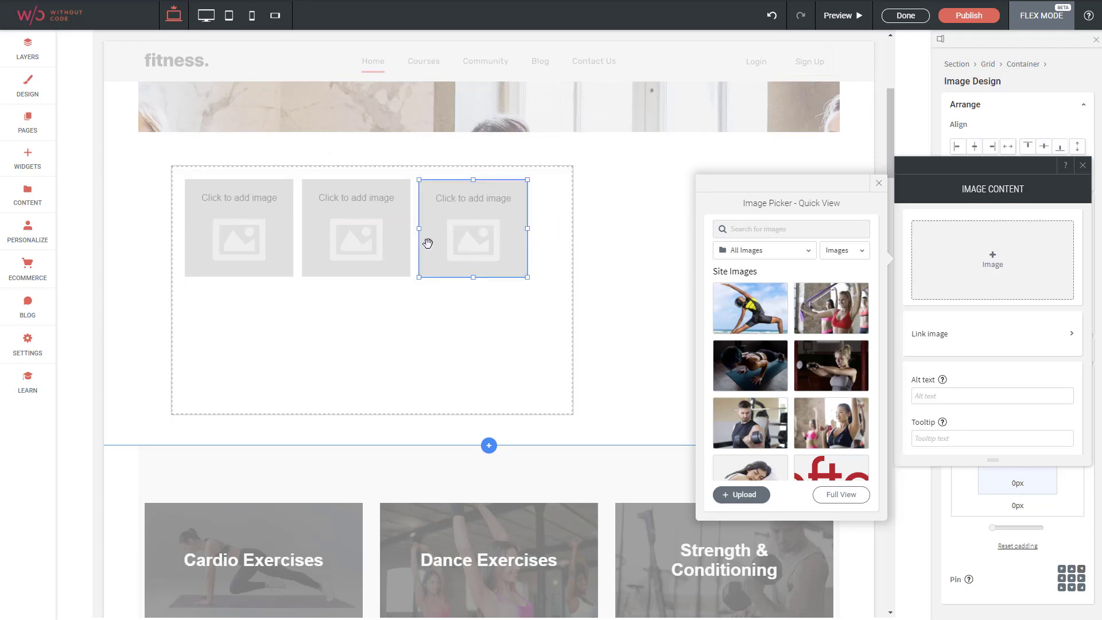
pyautogui.click(472, 228)
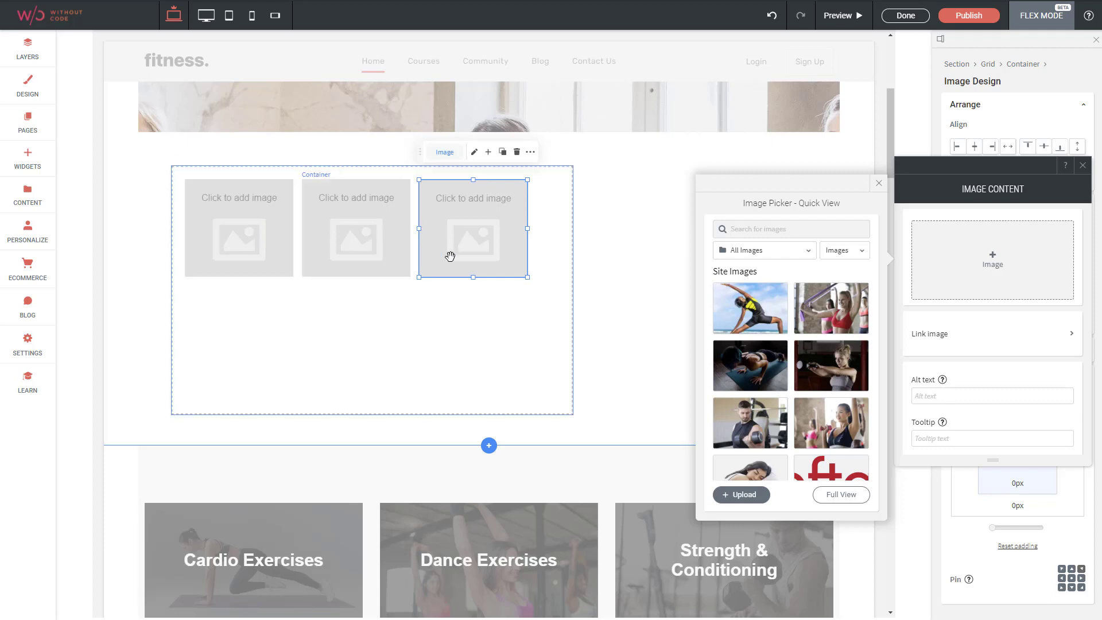
pyautogui.moveTo(419, 239)
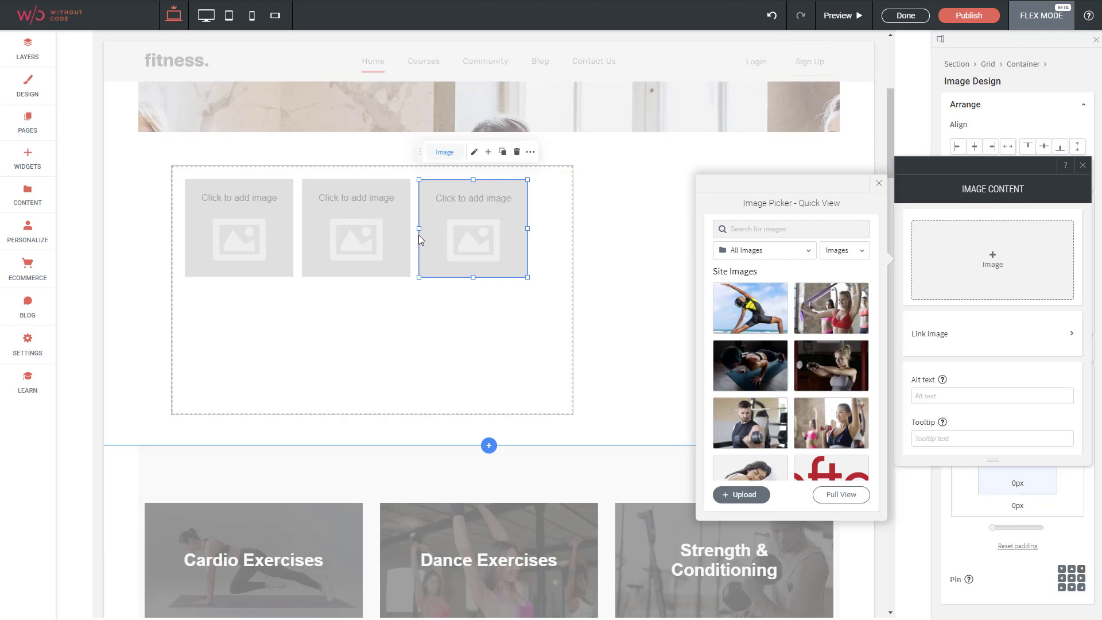
pyautogui.moveTo(414, 245)
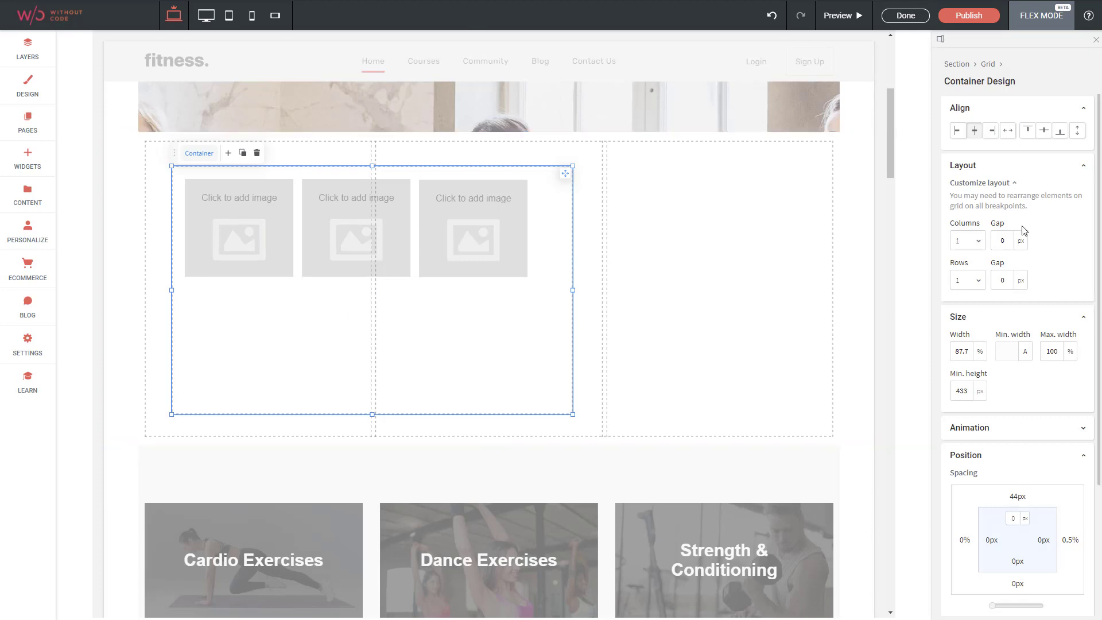
pyautogui.moveTo(975, 289)
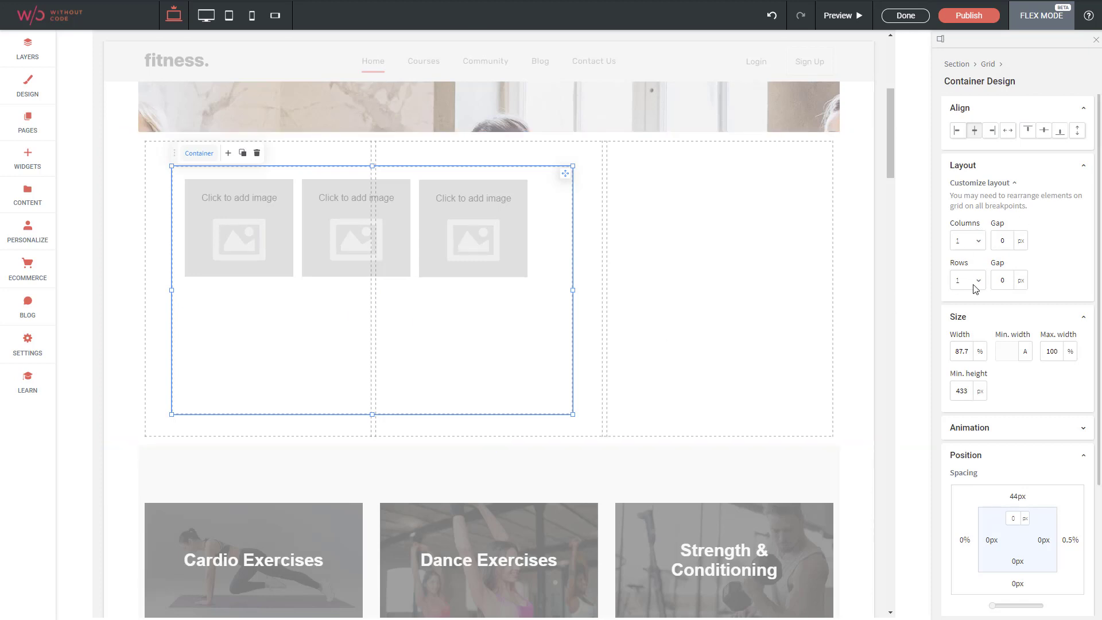
# Customize the container layout to 3 columns and 2 rows, one placeholder per top cell
pyautogui.click(1084, 166)
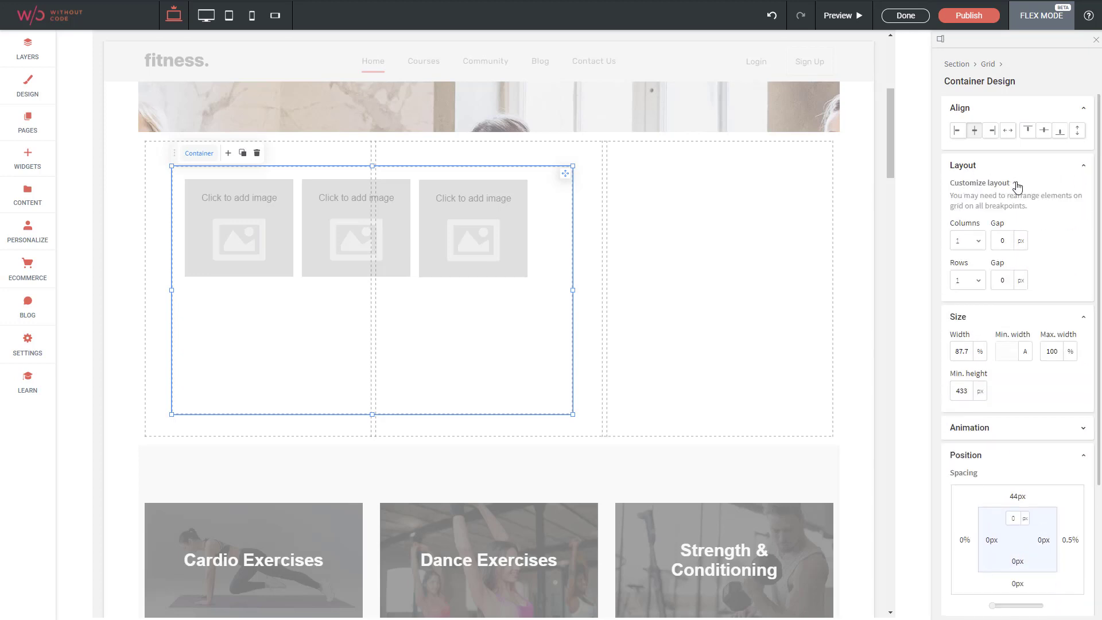
pyautogui.click(968, 240)
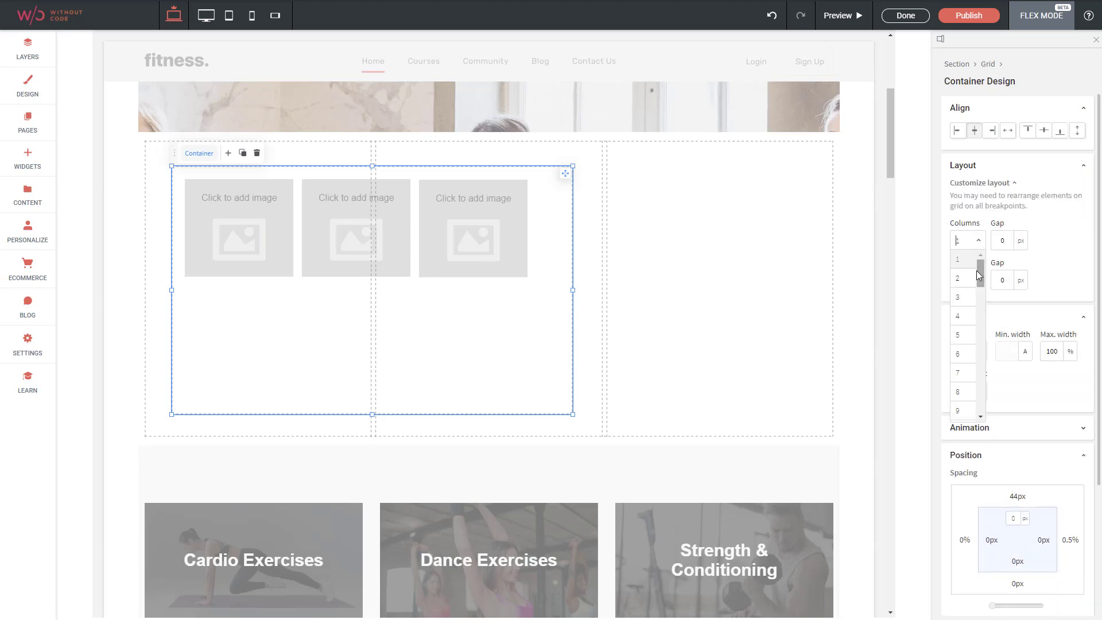
pyautogui.click(957, 296)
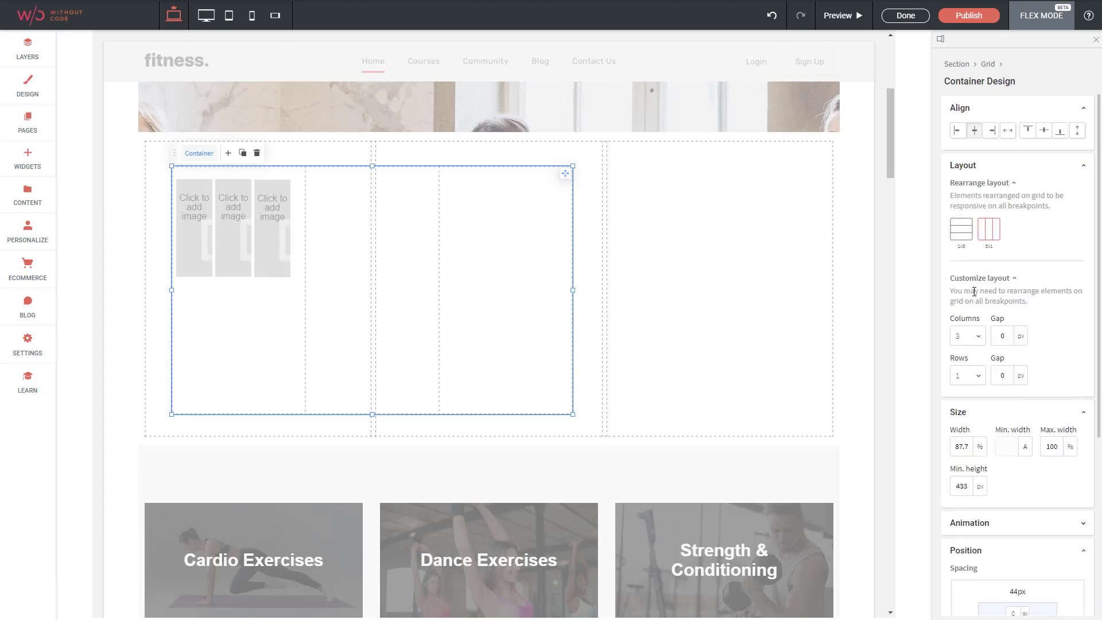
pyautogui.click(966, 374)
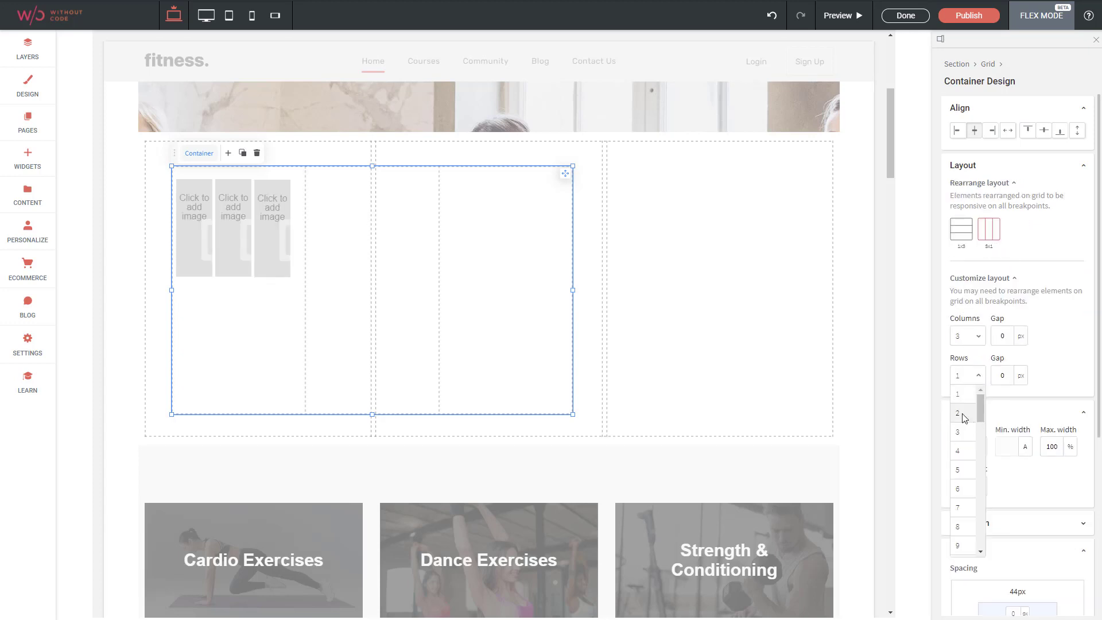
pyautogui.click(957, 412)
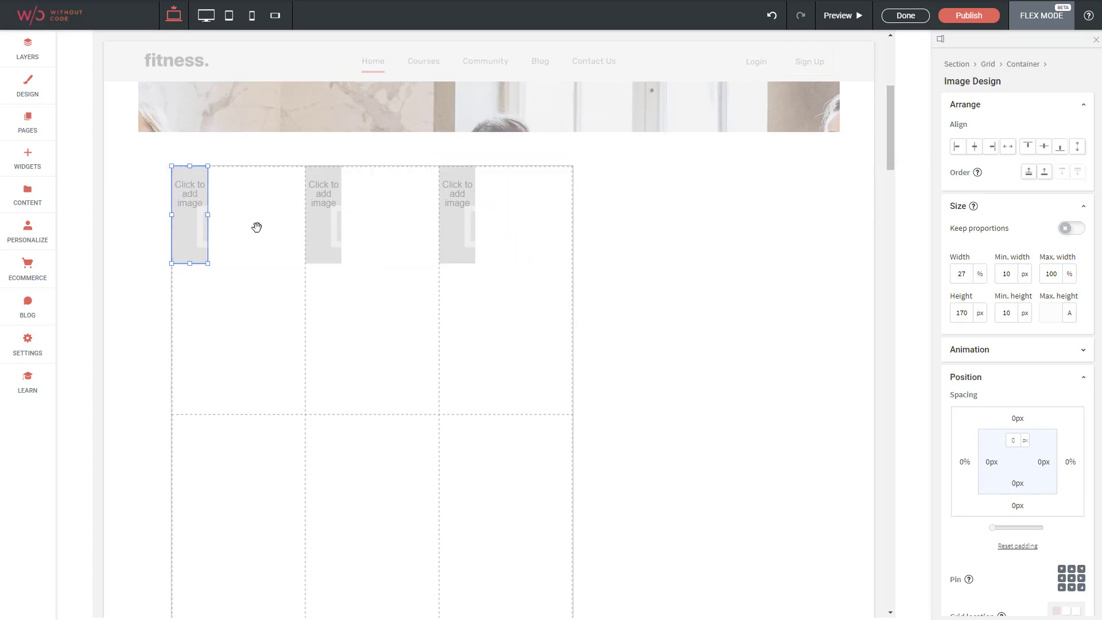
pyautogui.click(189, 215)
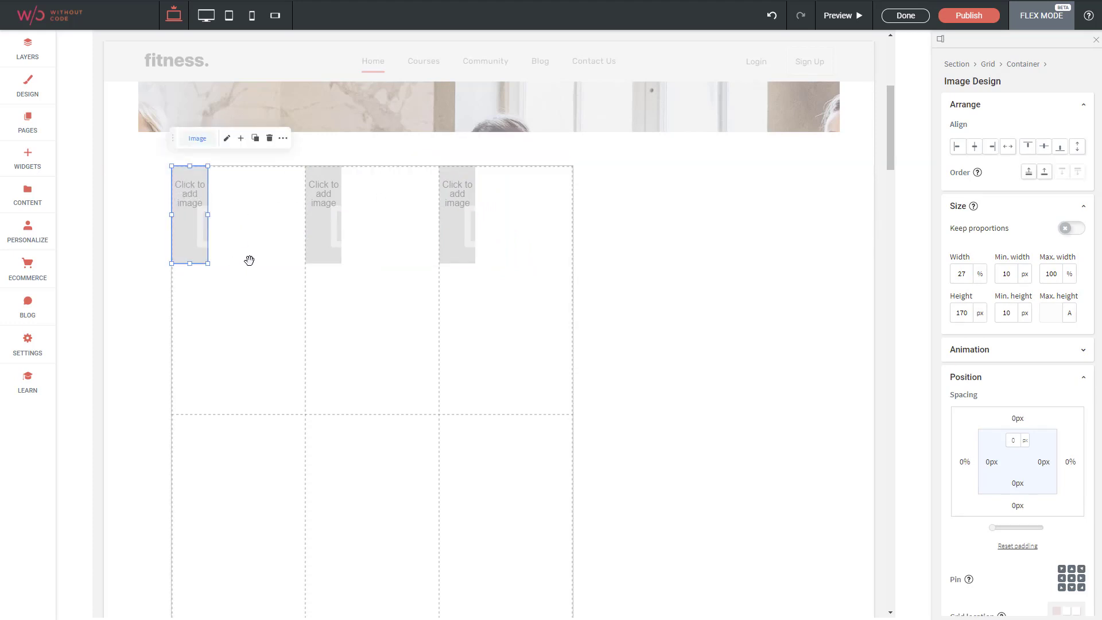